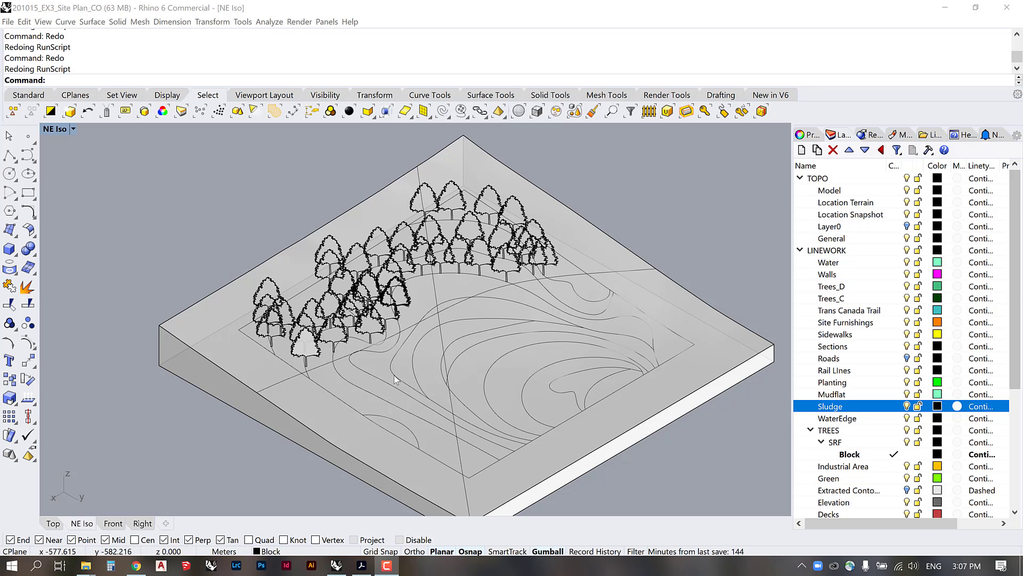
mouse_move(398, 377)
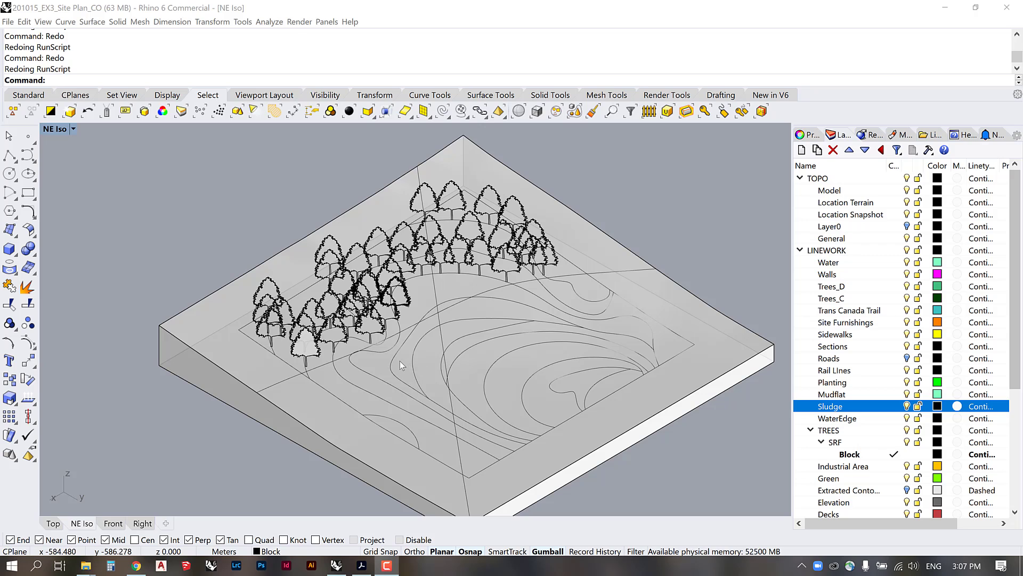
mouse_move(357, 379)
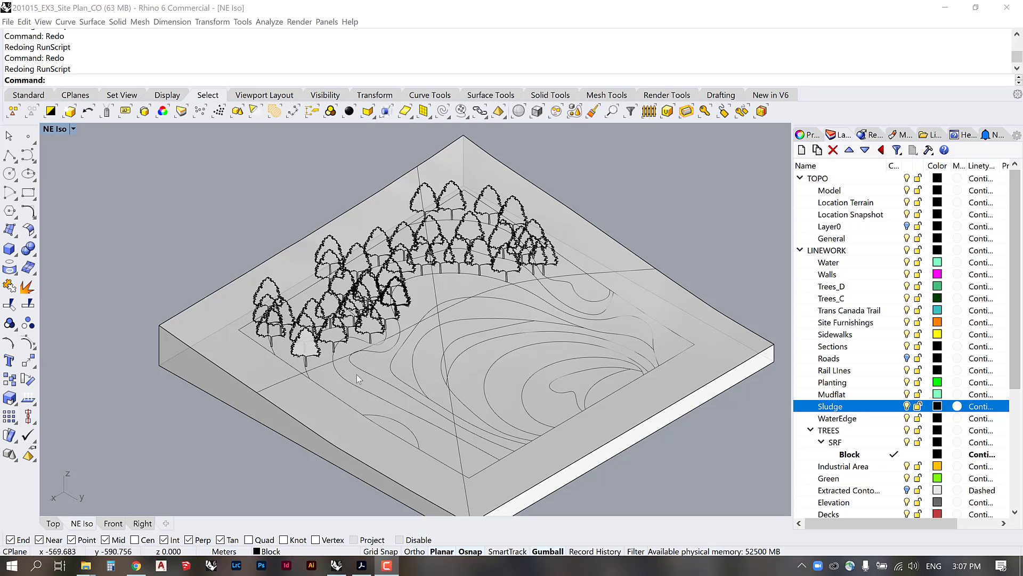
mouse_move(373, 348)
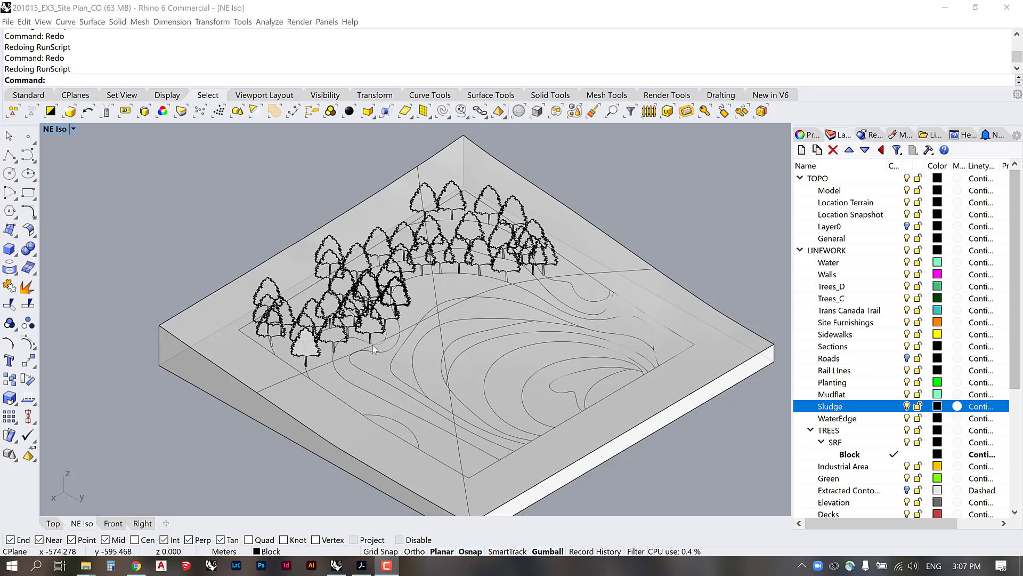
mouse_move(355, 382)
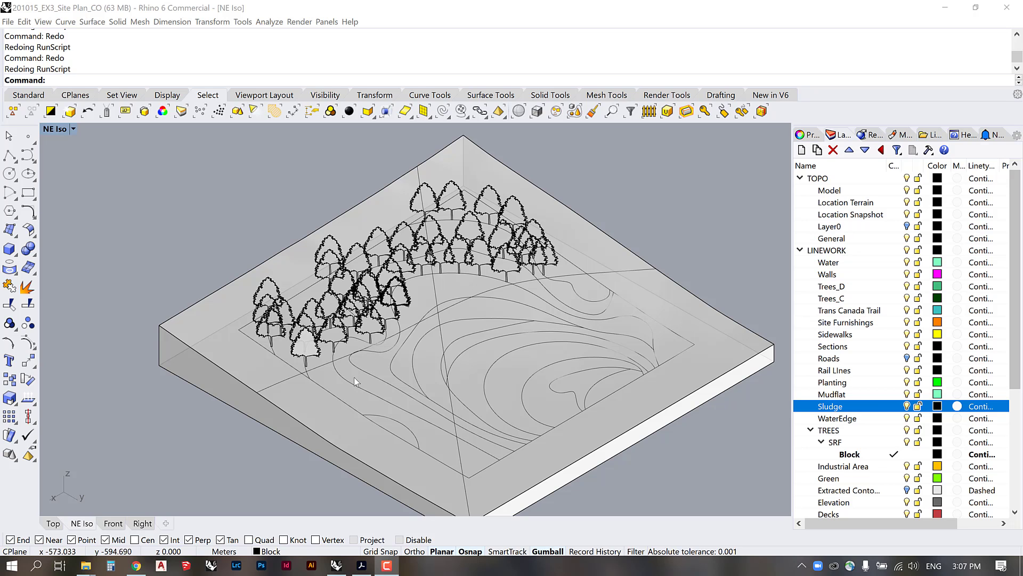
mouse_move(355, 381)
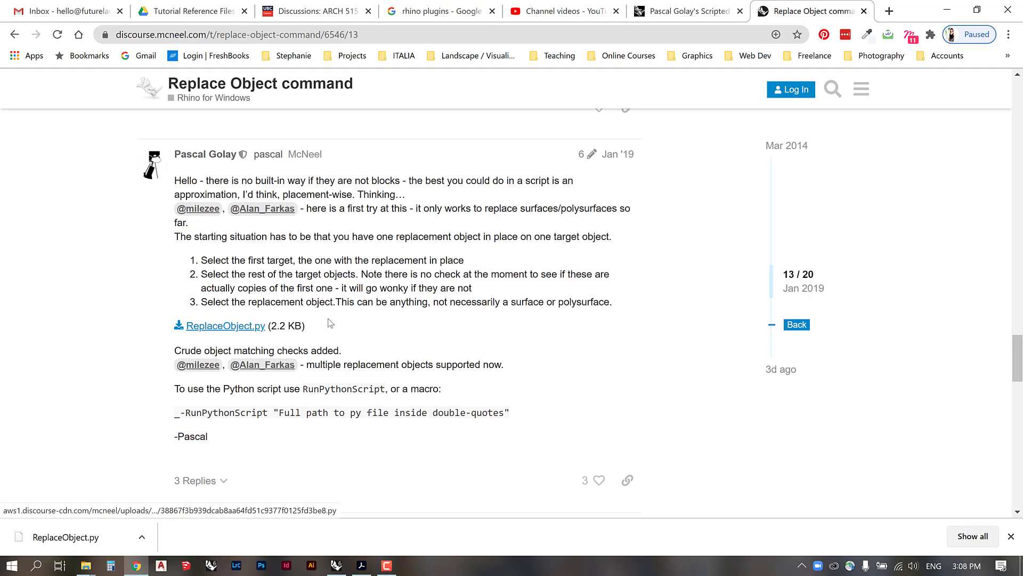
mouse_move(496, 345)
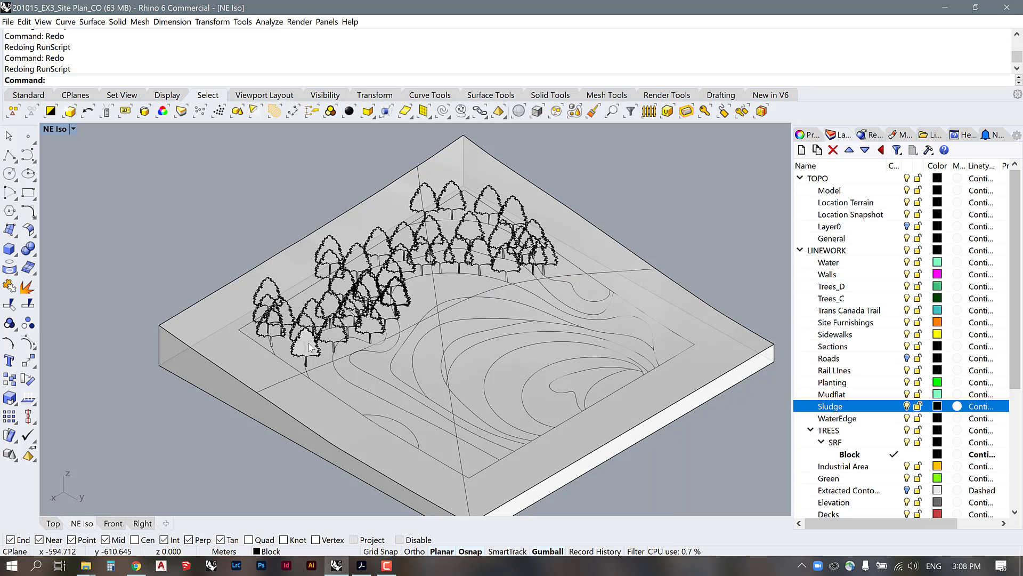
mouse_move(427, 188)
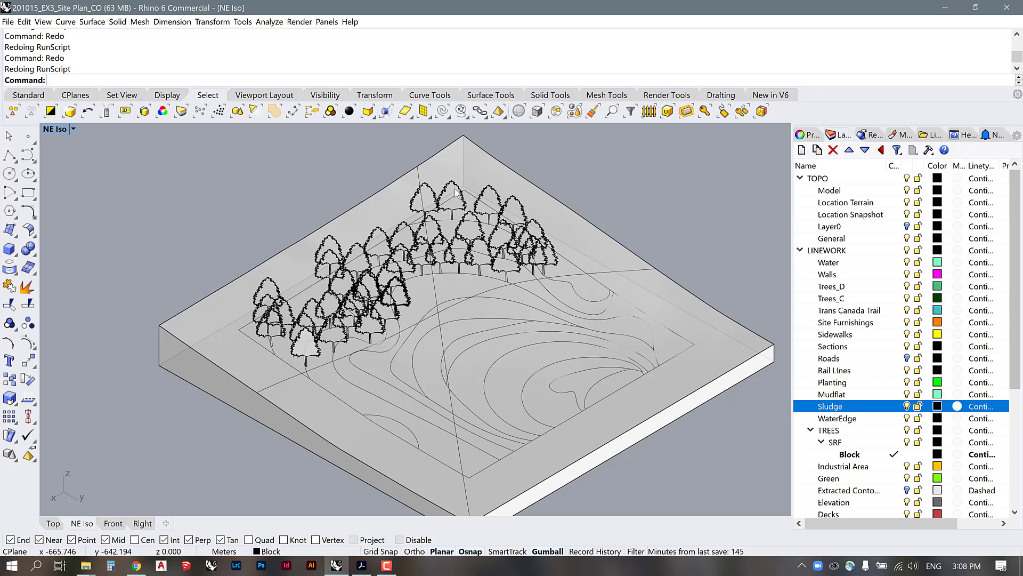
mouse_move(453, 187)
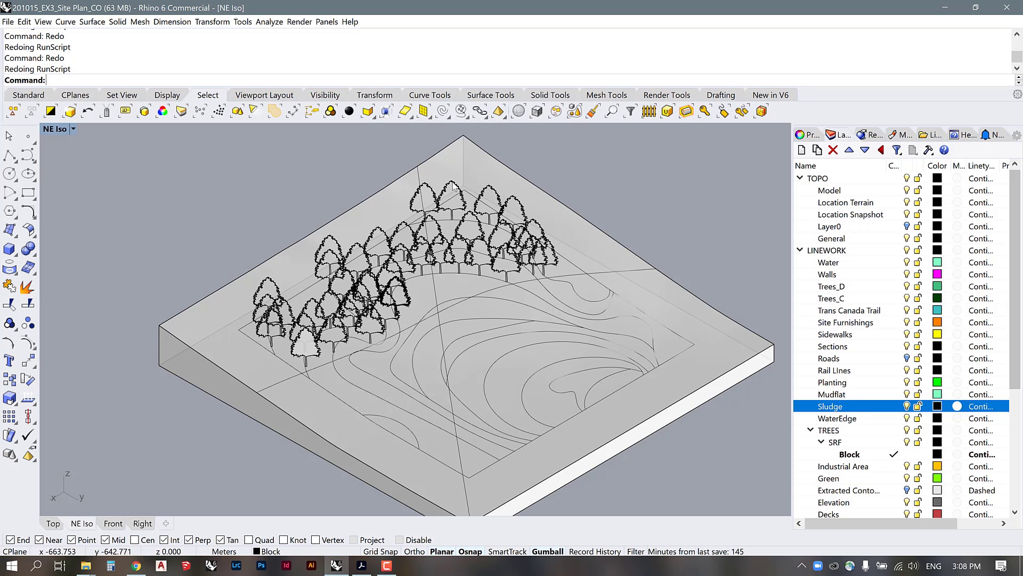
Step: Select the rear tree surface and start the RunPythonScript command
left_click(453, 189)
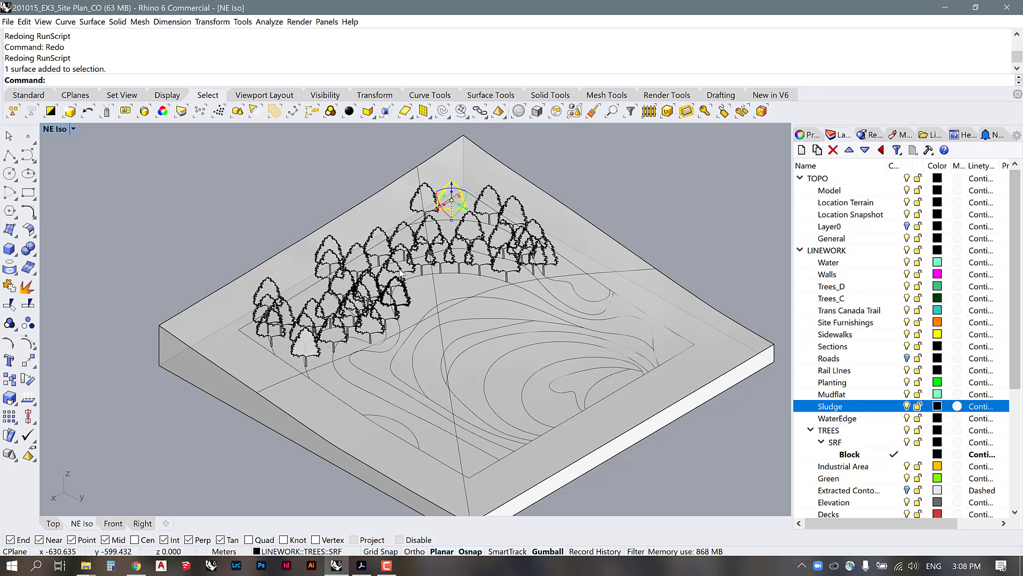
mouse_move(463, 163)
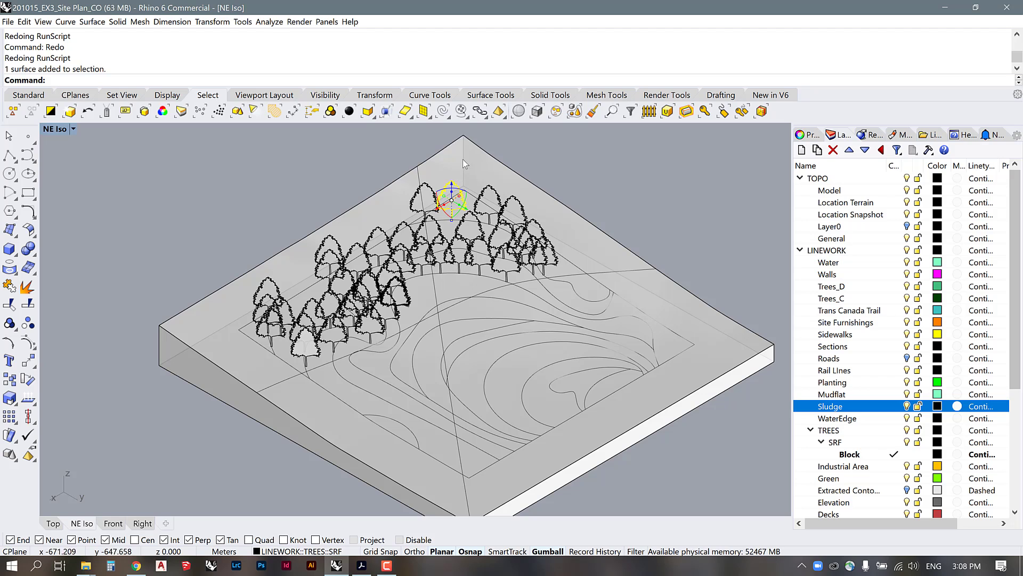
mouse_move(555, 172)
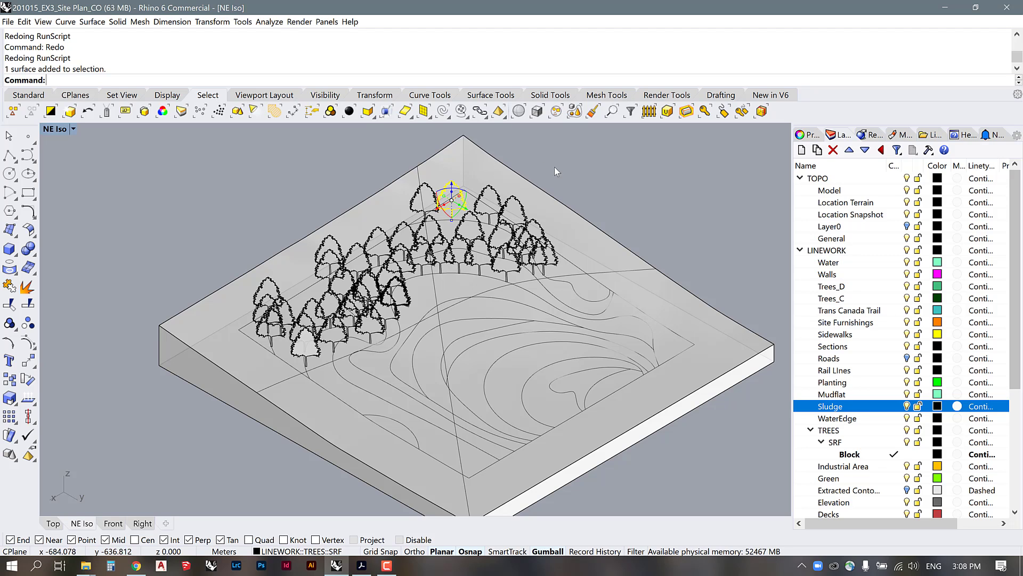
mouse_move(308, 357)
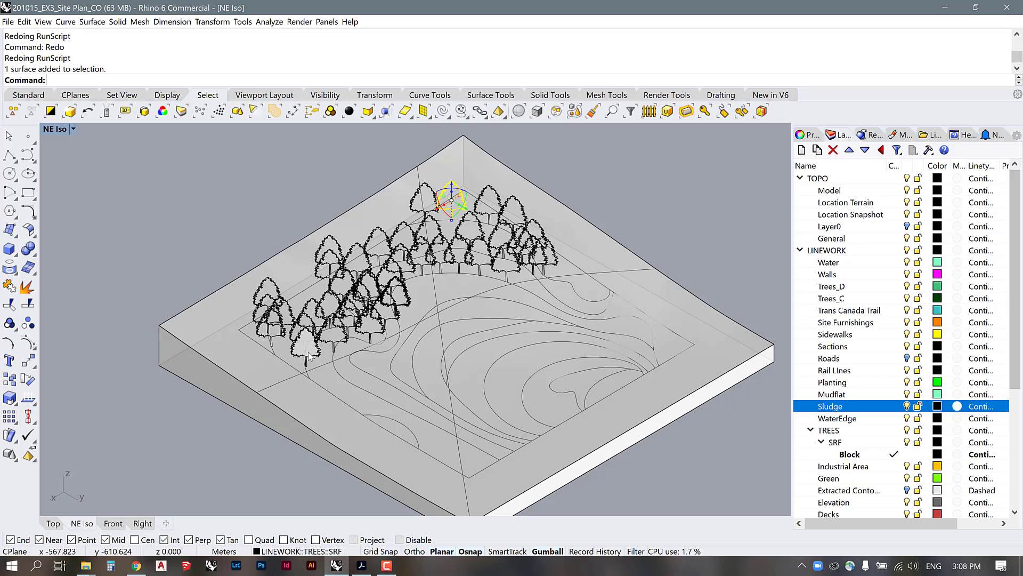
mouse_move(372, 326)
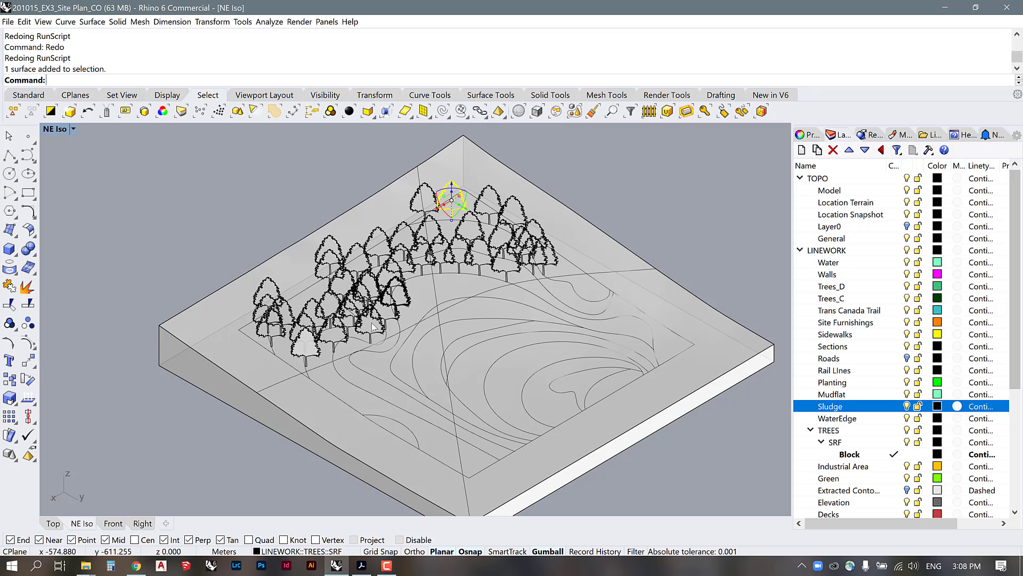
mouse_move(420, 260)
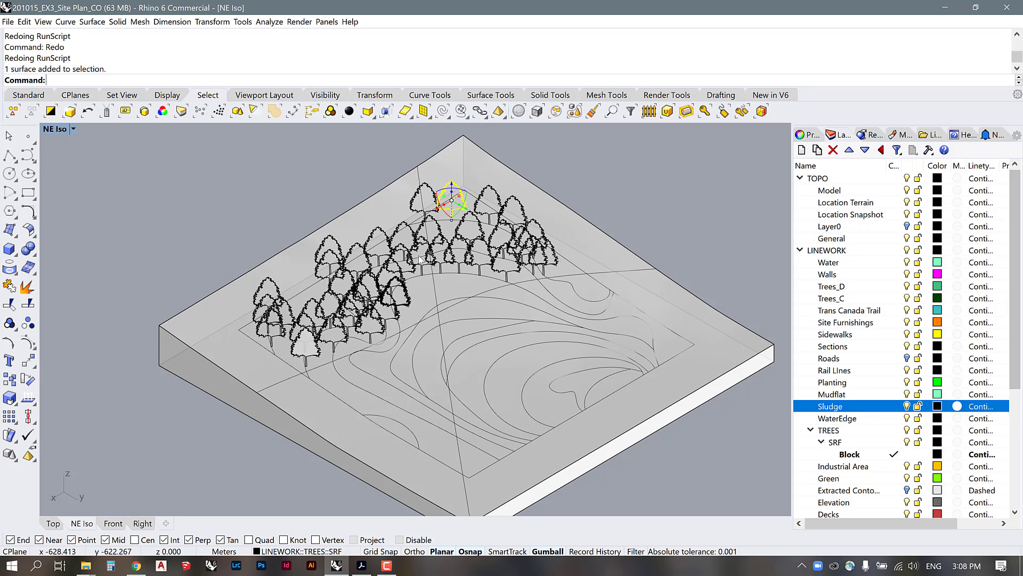
mouse_move(424, 281)
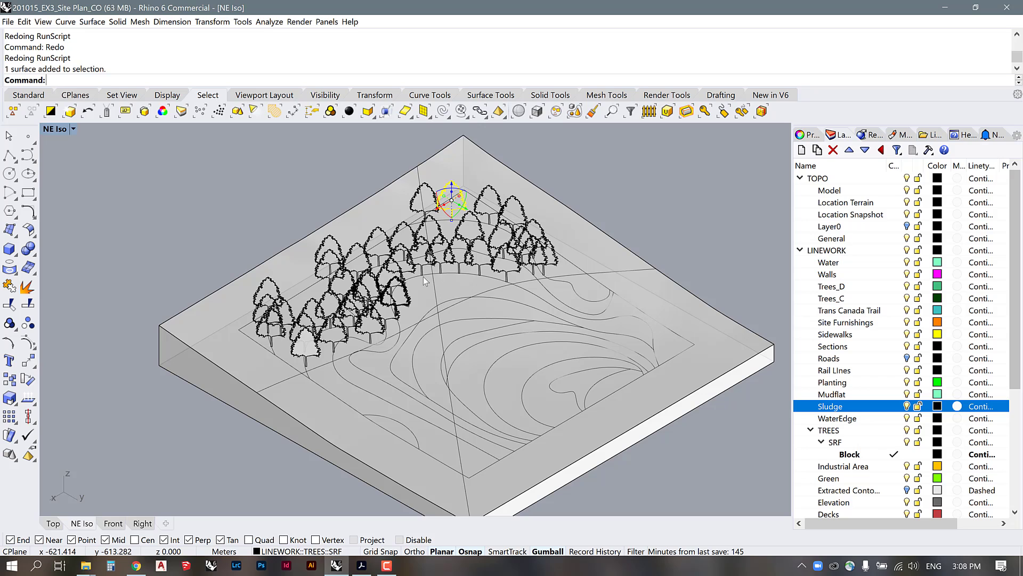
mouse_move(551, 174)
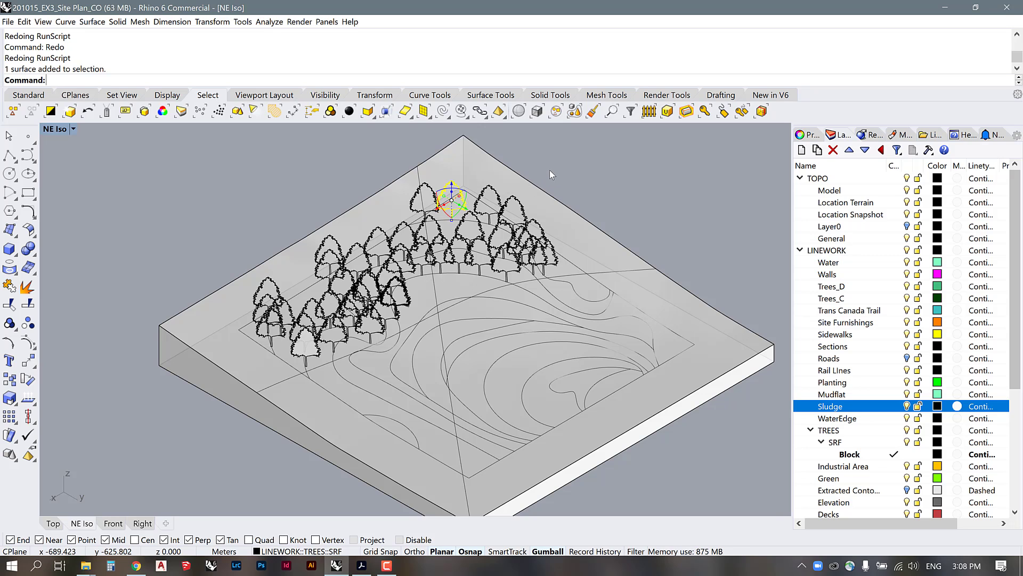
left_click(216, 416)
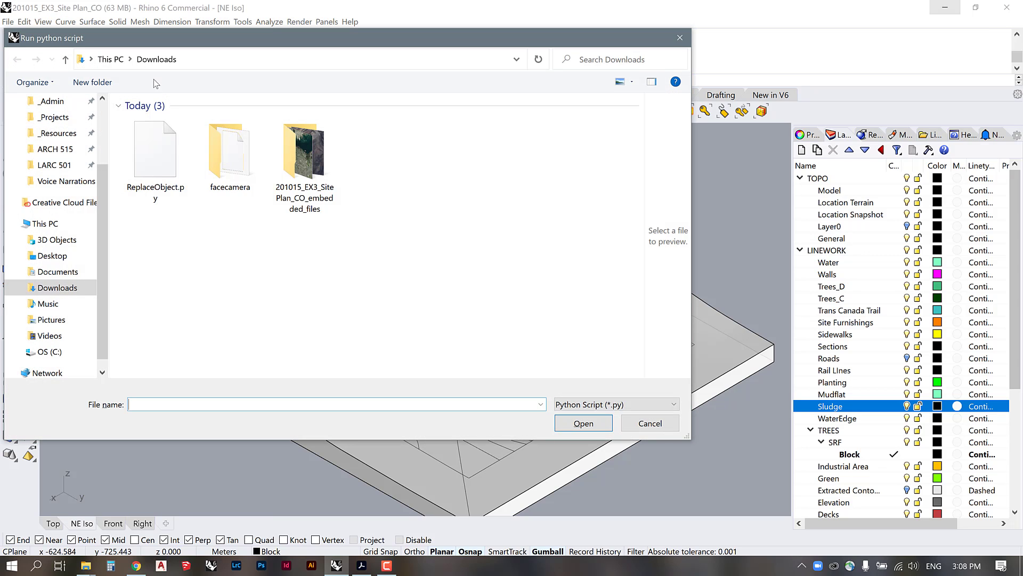
Step: Run ReplaceObject.py from the Downloads folder
left_click(155, 151)
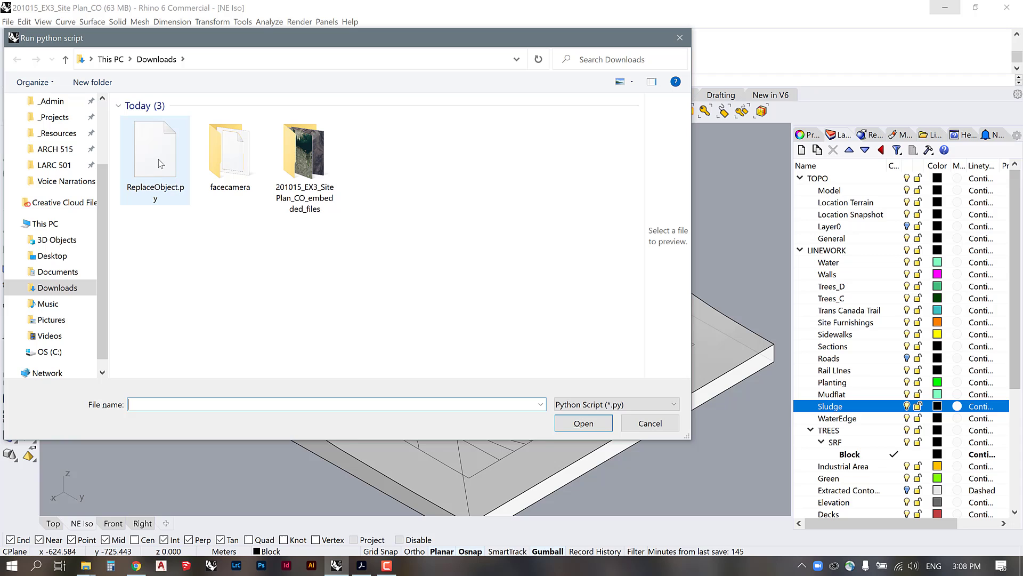
left_click(155, 150)
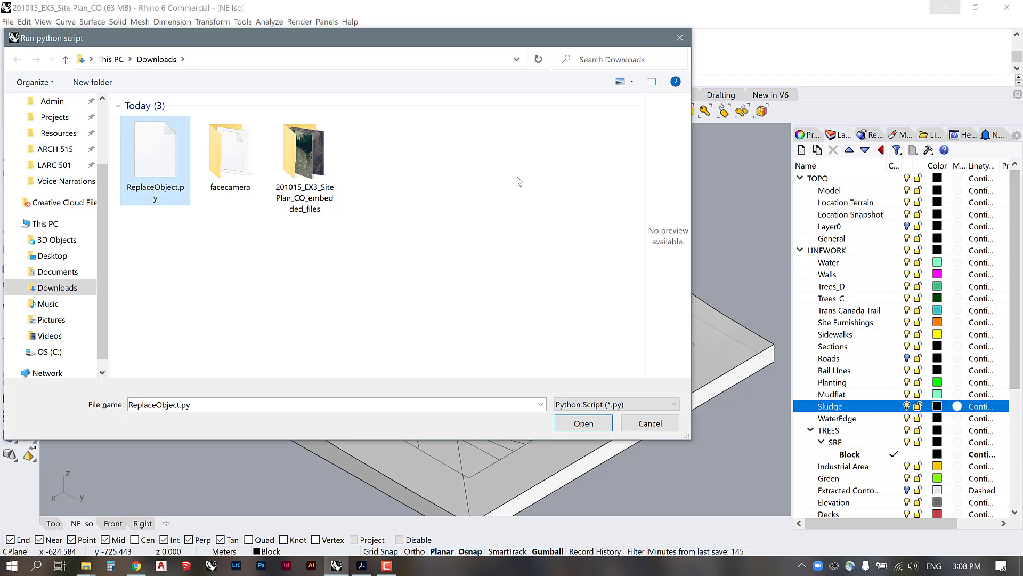
left_click(581, 423)
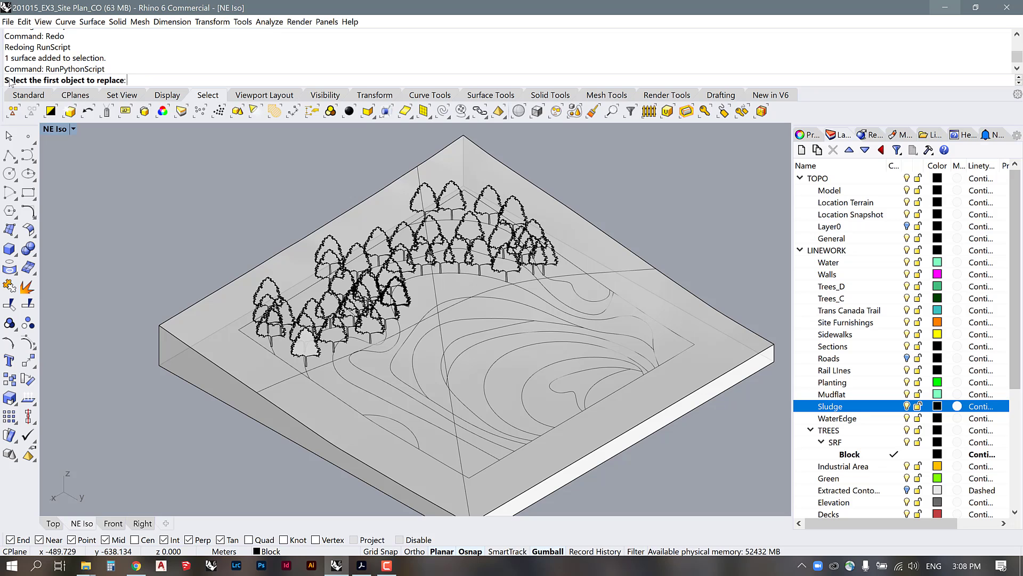
mouse_move(277, 350)
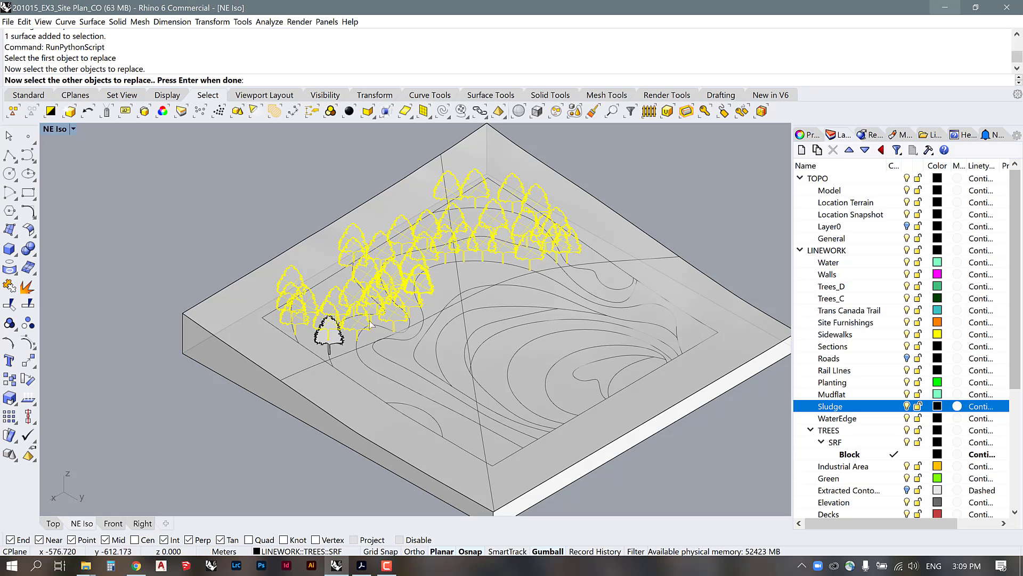
mouse_move(218, 339)
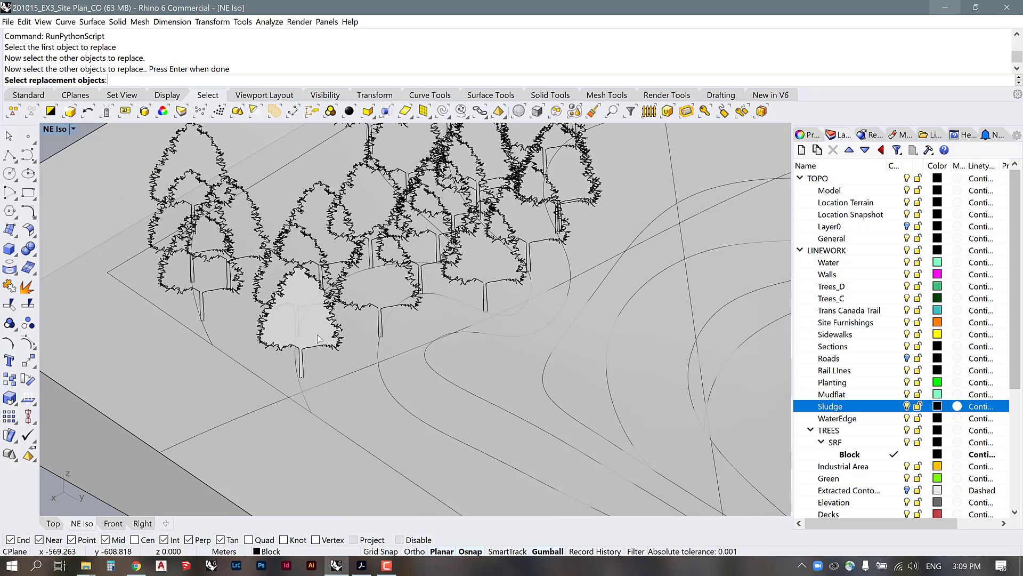
Step: Pick the corrected front tree as the replacement object
left_click(319, 326)
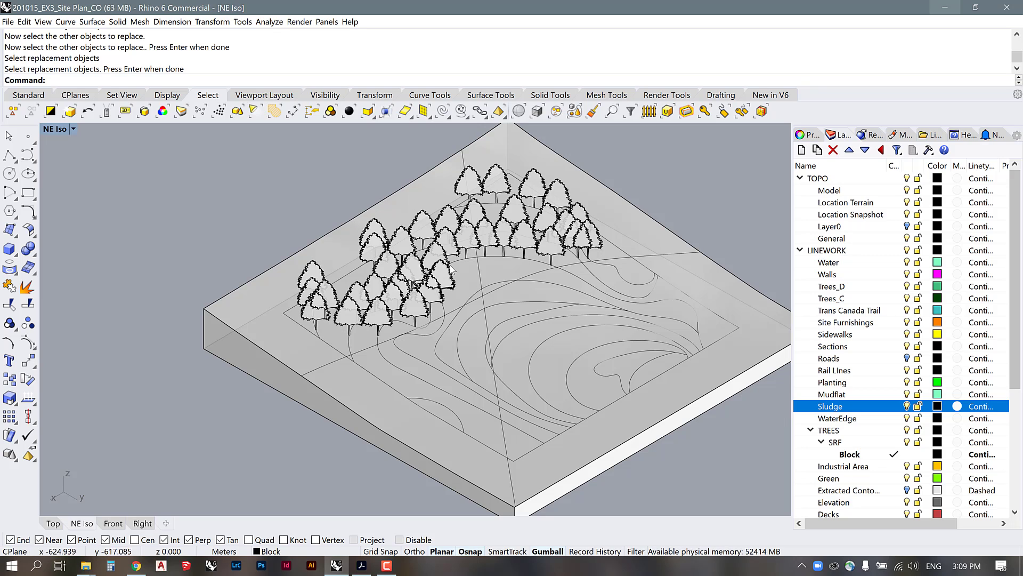
mouse_move(427, 209)
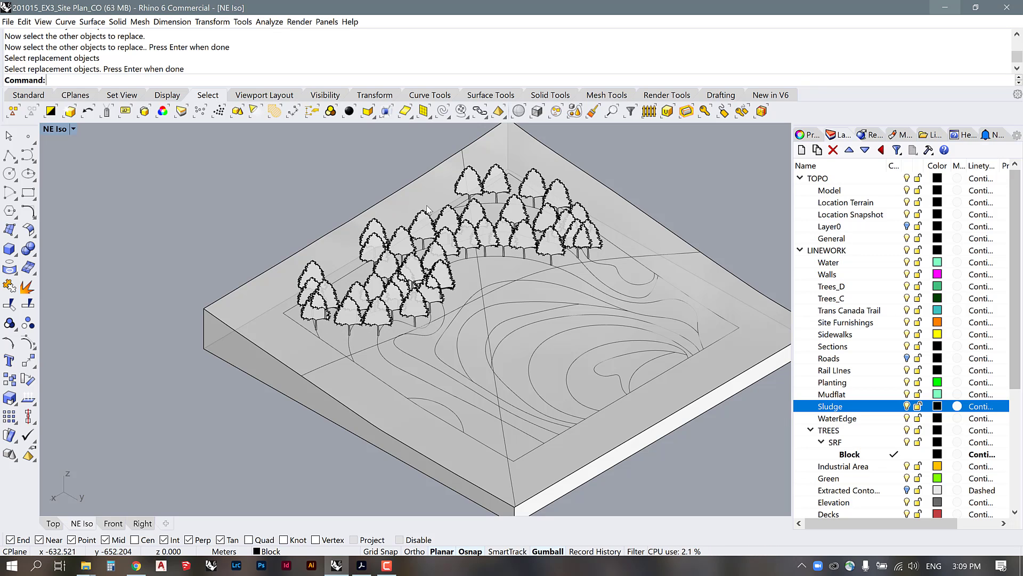